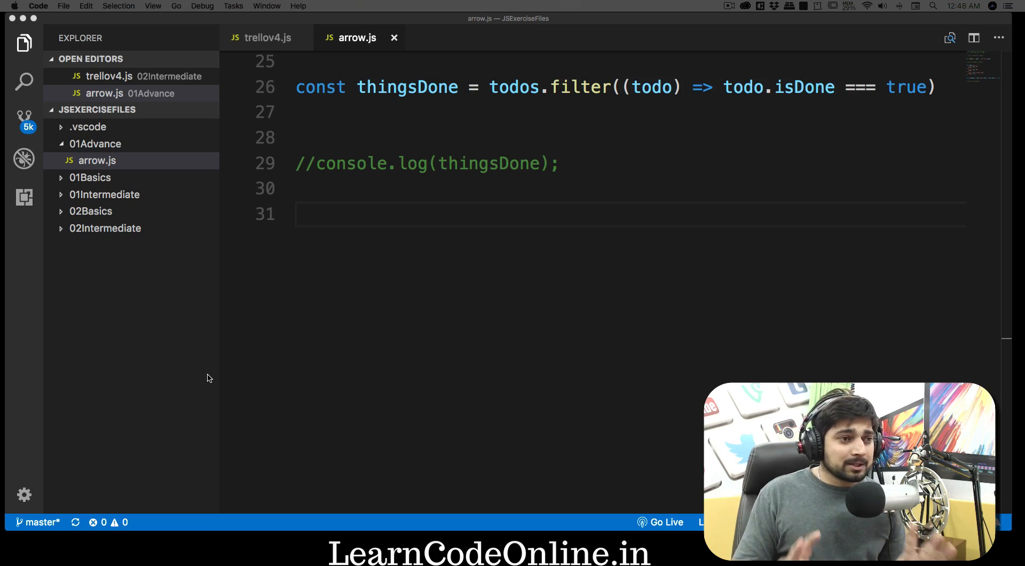
mouse_move(265, 366)
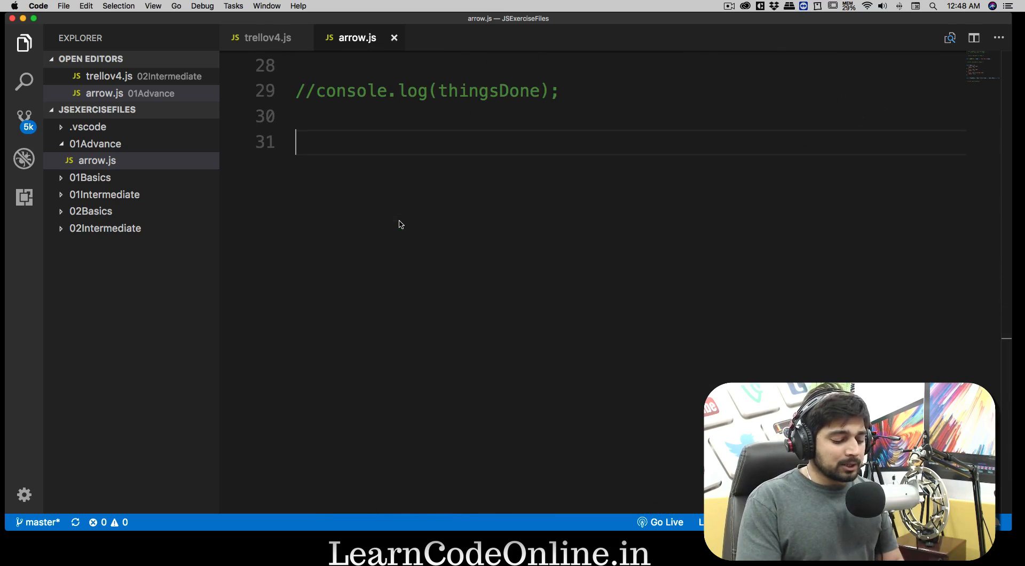
Write const cameras = { price: 600, weight: 2000, } on line 31 of arrow.js.
text(const)
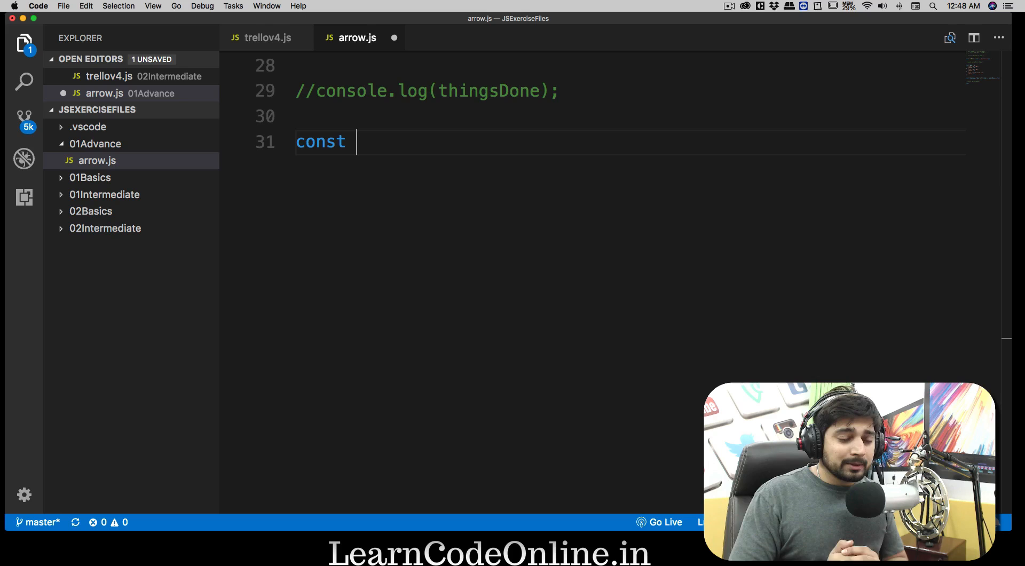
text(cam)
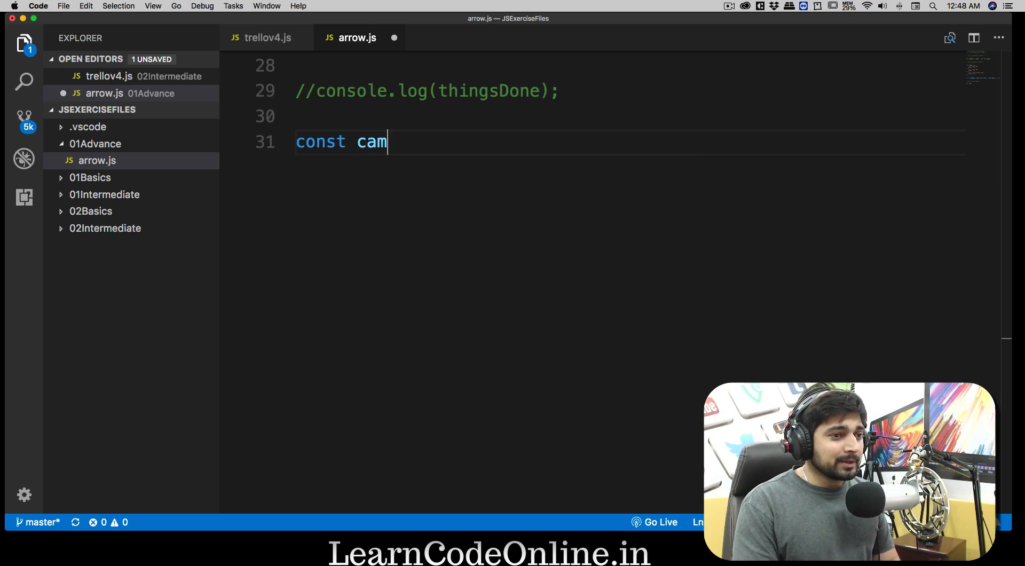
text(eras)
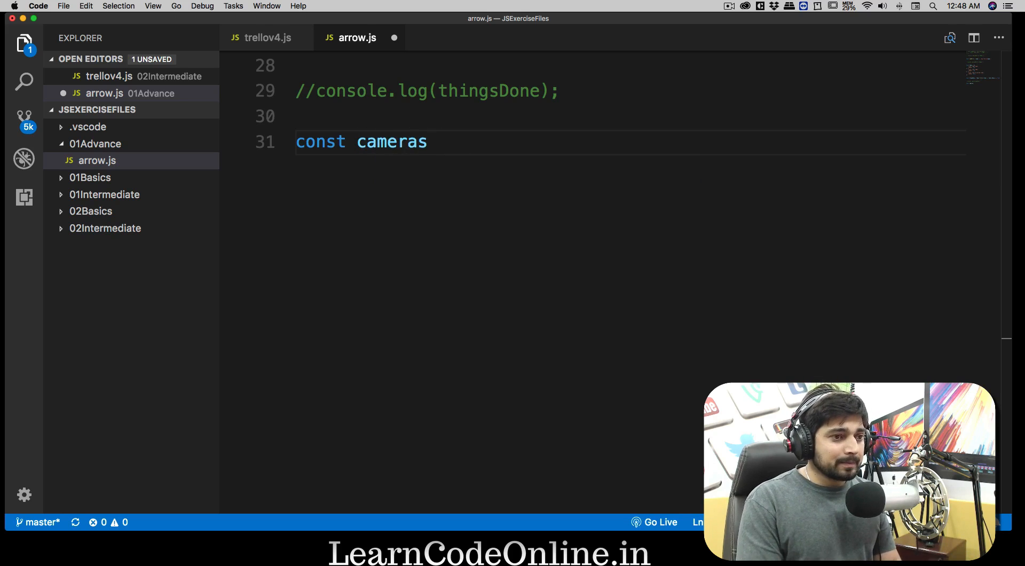
text(= {})
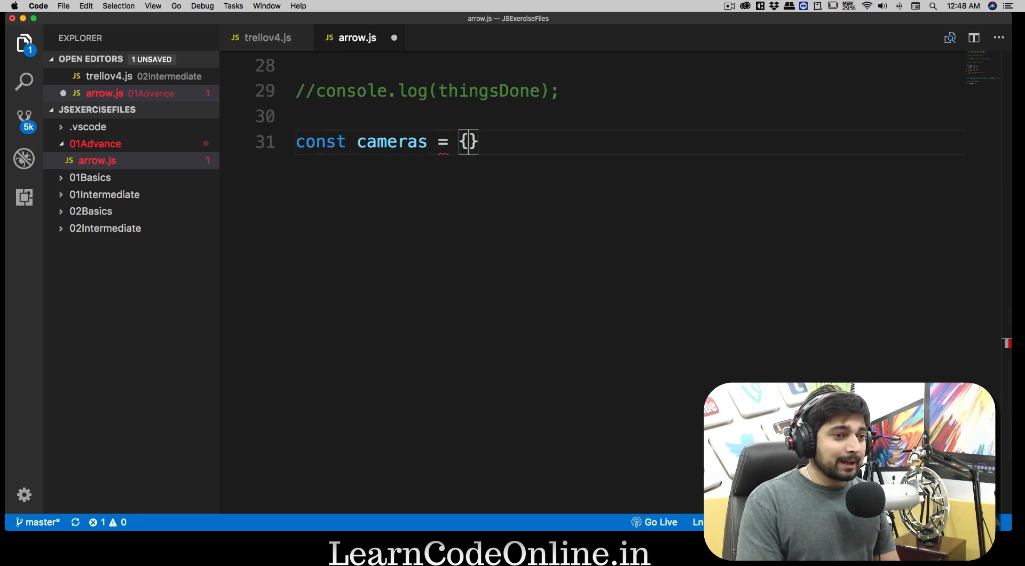
text(pr)
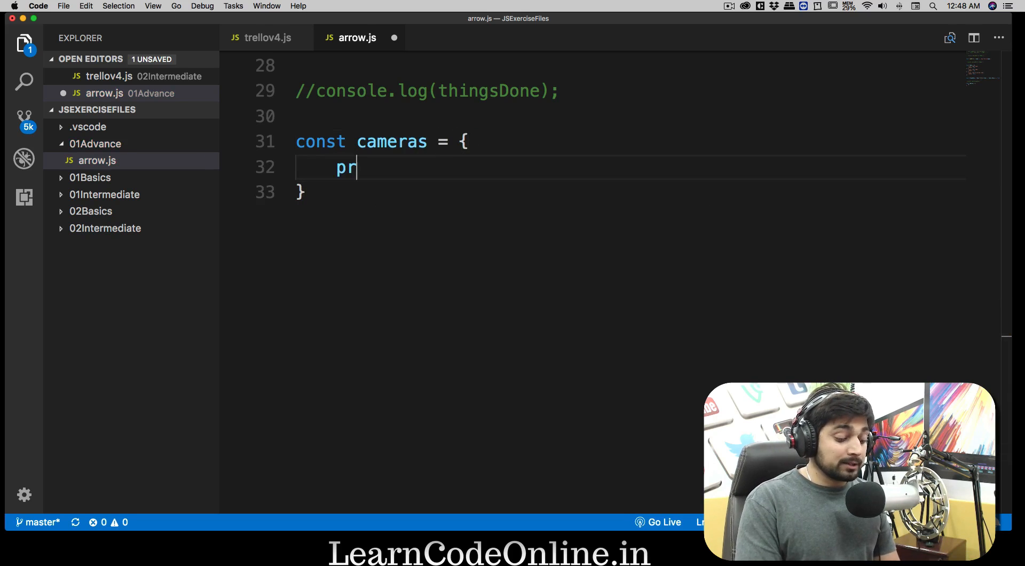
text(ice:)
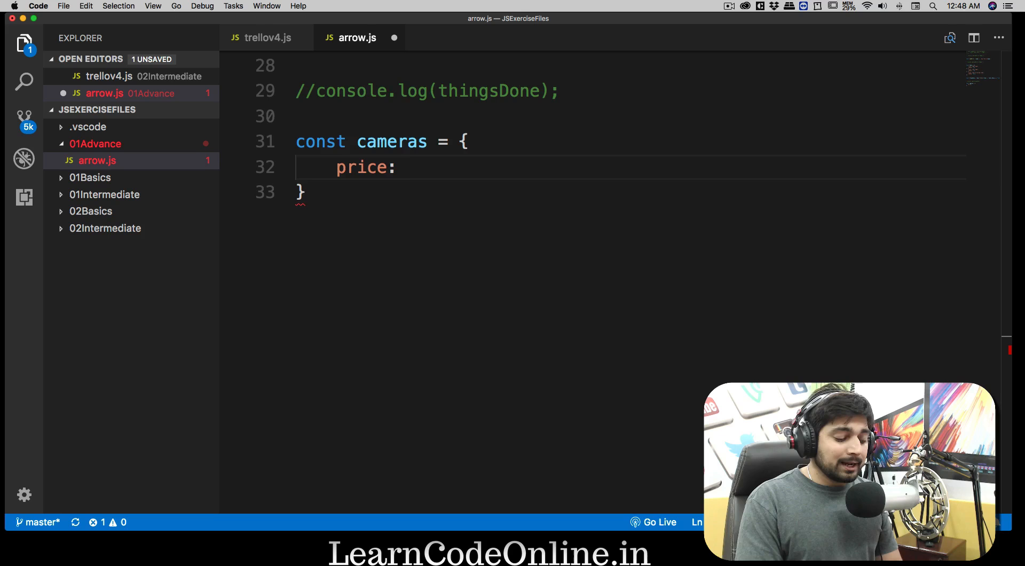
text(600)
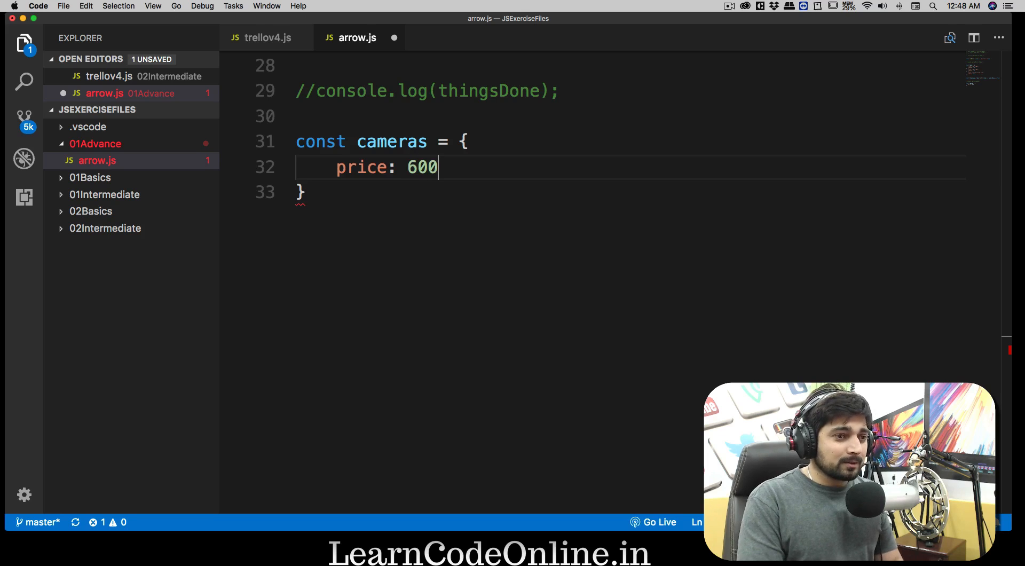
text(w)
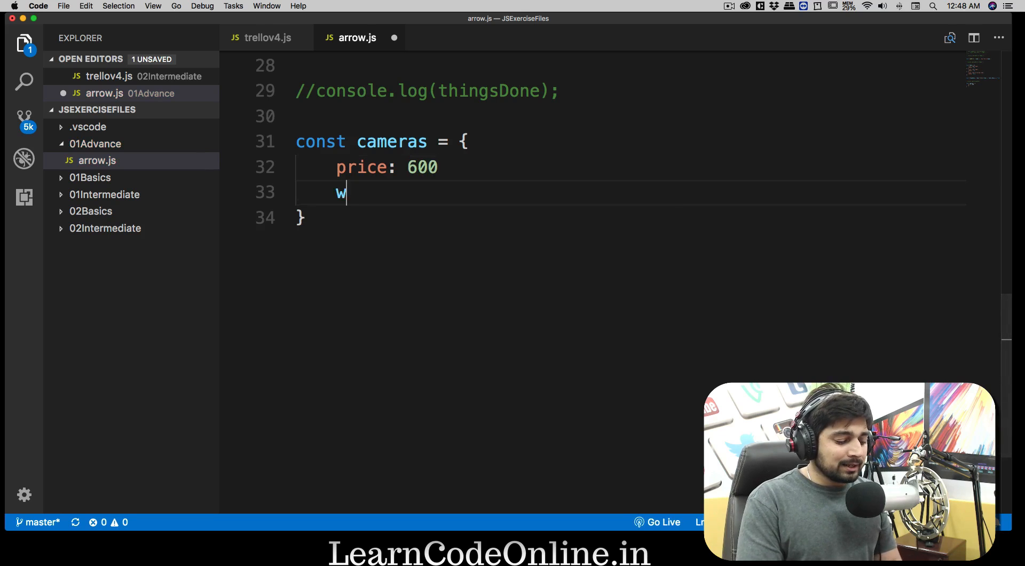
text(eight)
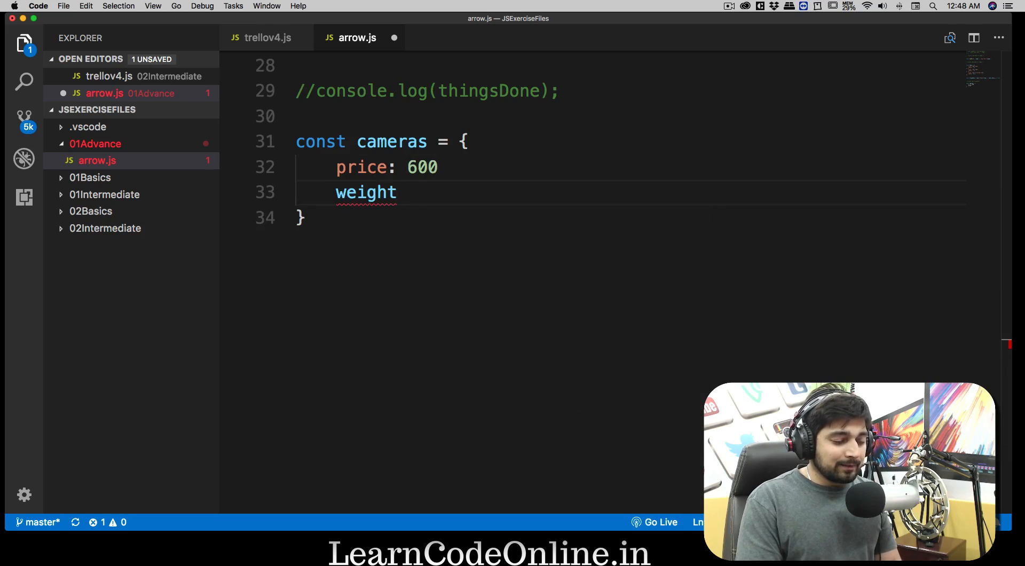
text(: 2000)
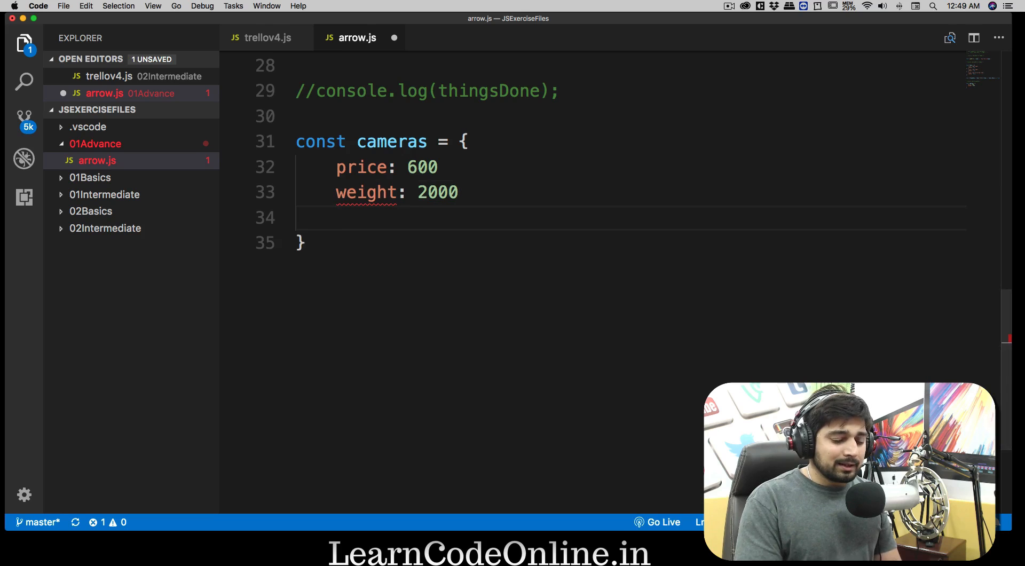
text(,)
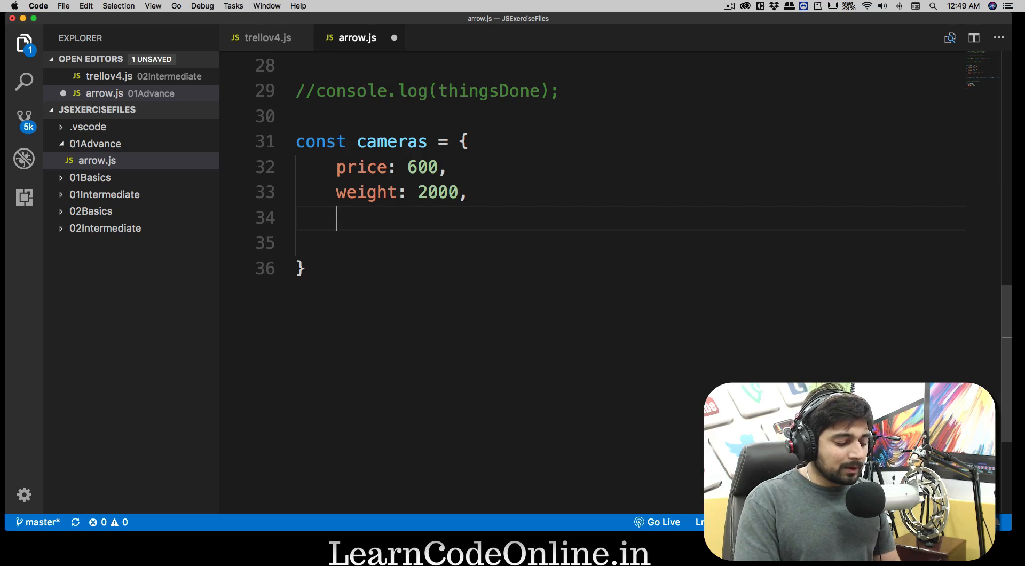
Add myDes: function() { } to cameras and begin its return statement.
text(myDes)
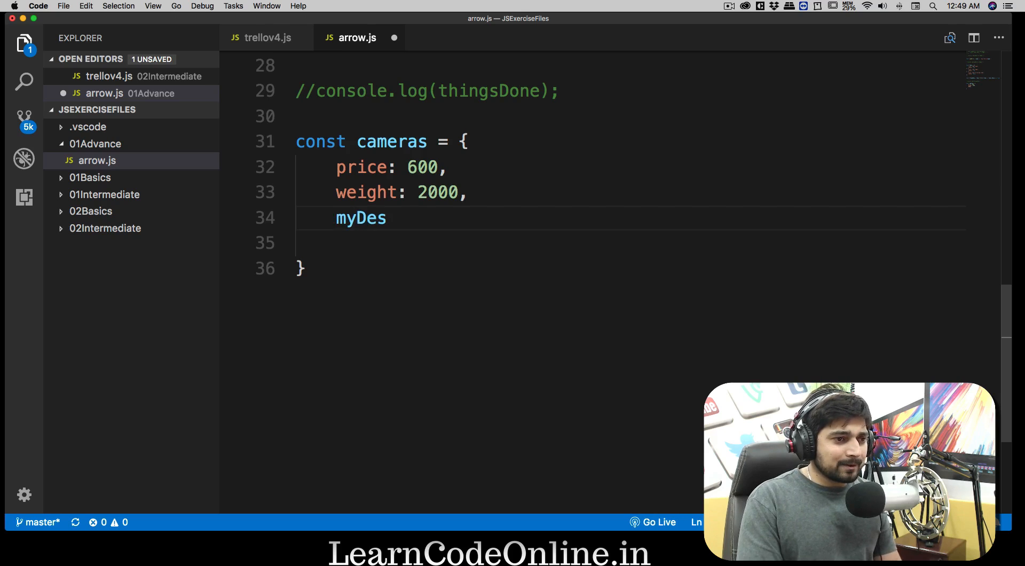
text(:)
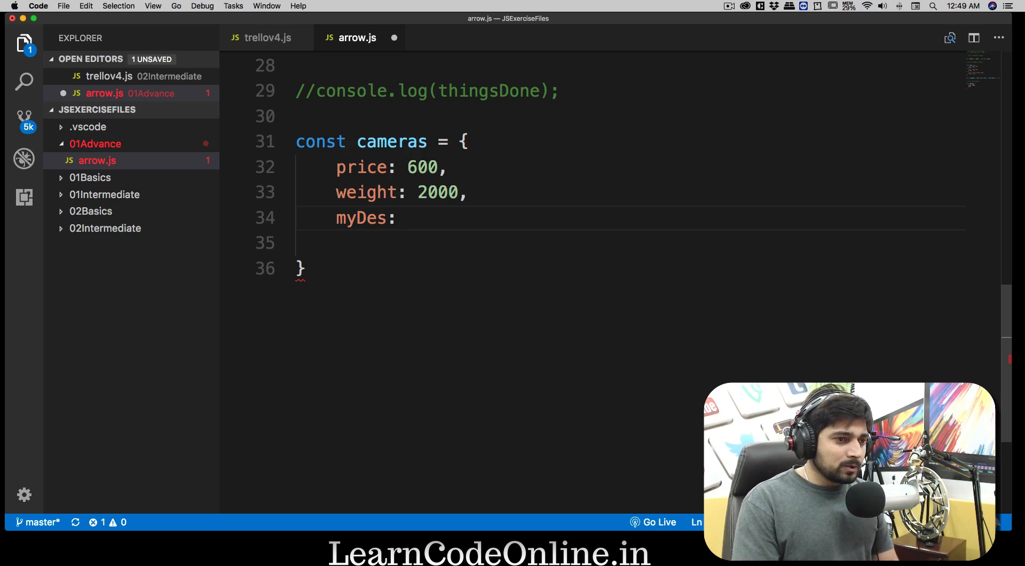
text(function)
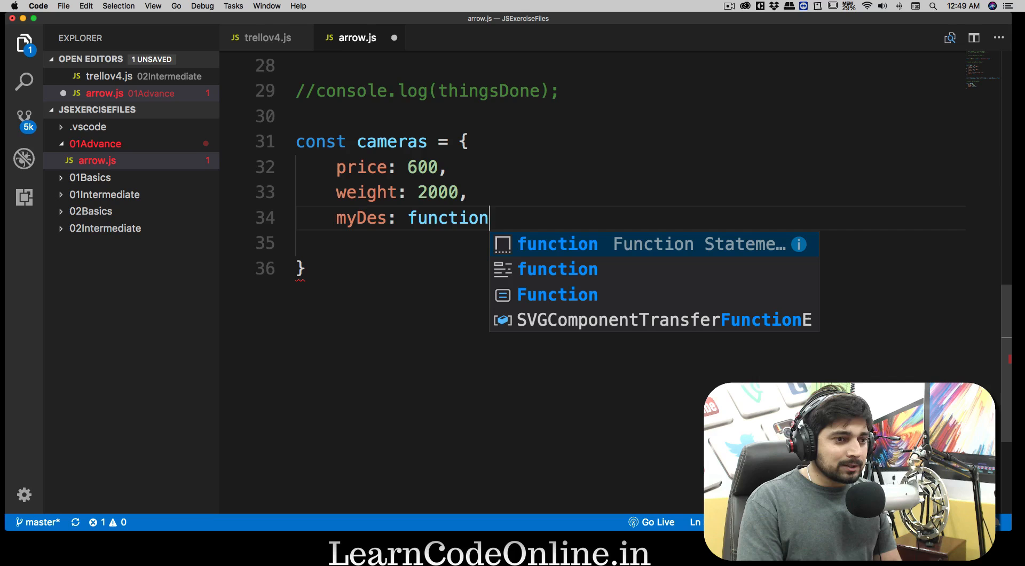
text(() {)
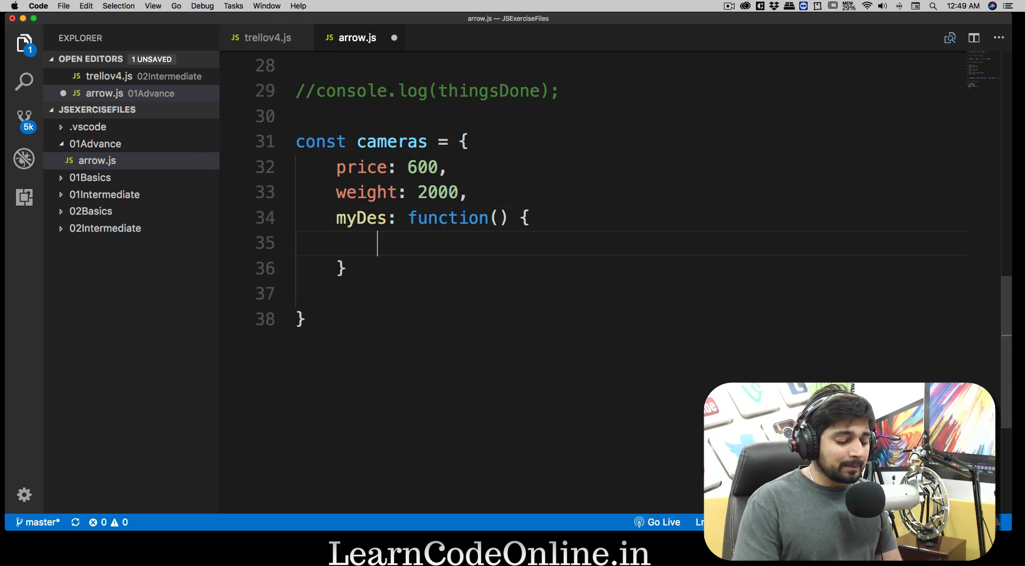
text(re)
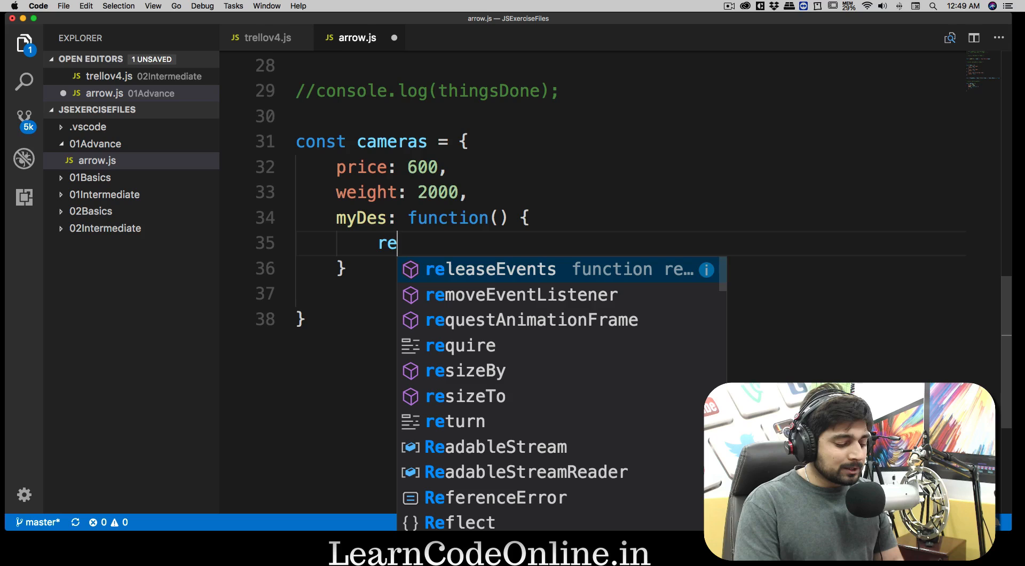
Return the template string `This canon camera is of ${price}$` from myDes and save arrow.js.
text(turn `)
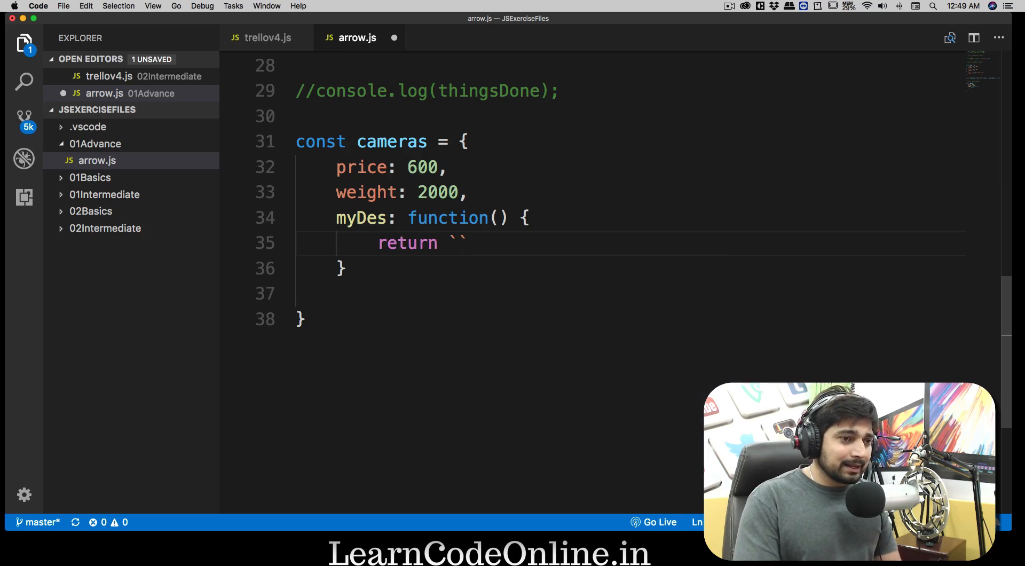
text(T)
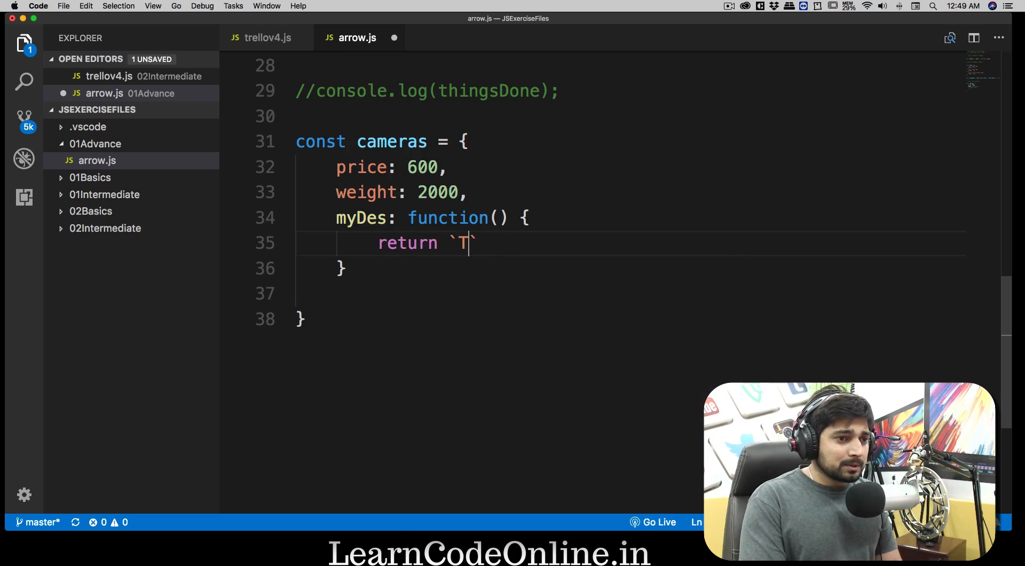
text(his)
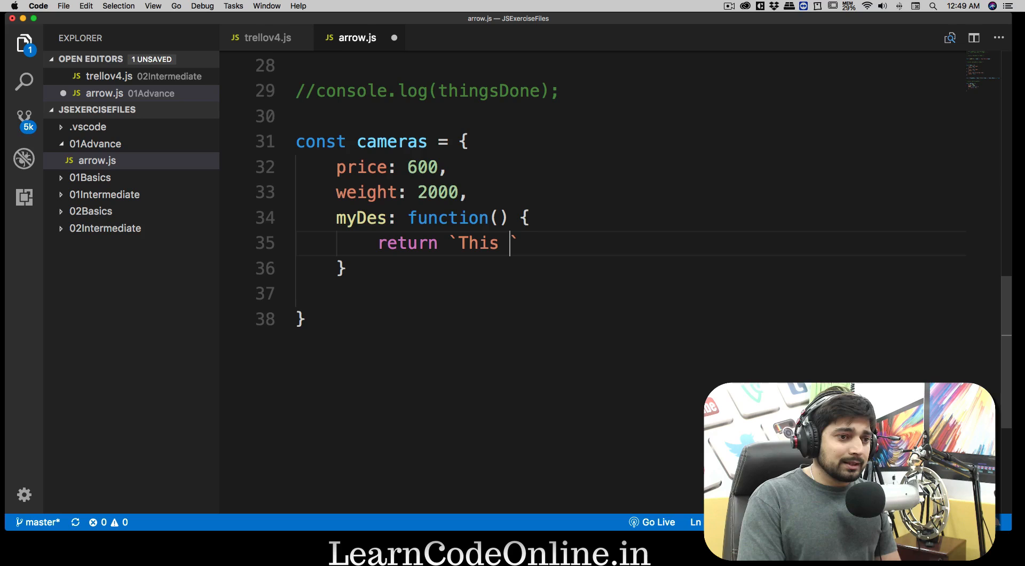
text(canon)
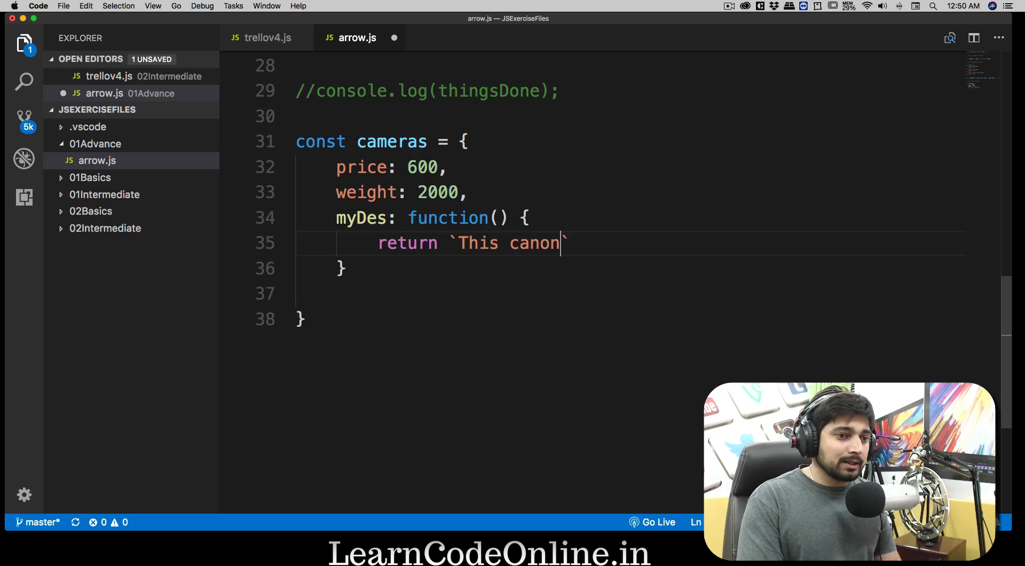
text(camera is of)
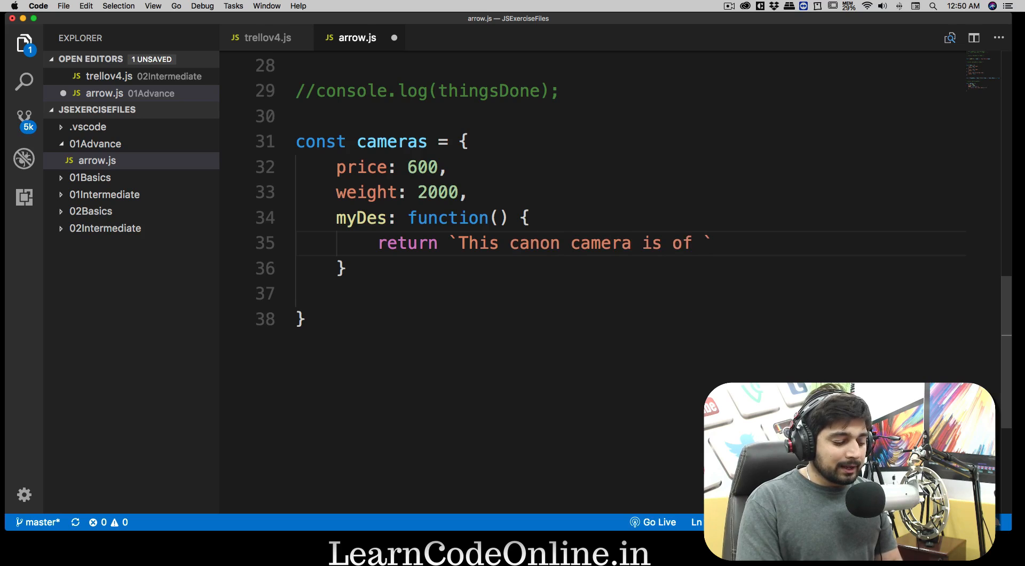
text(${)
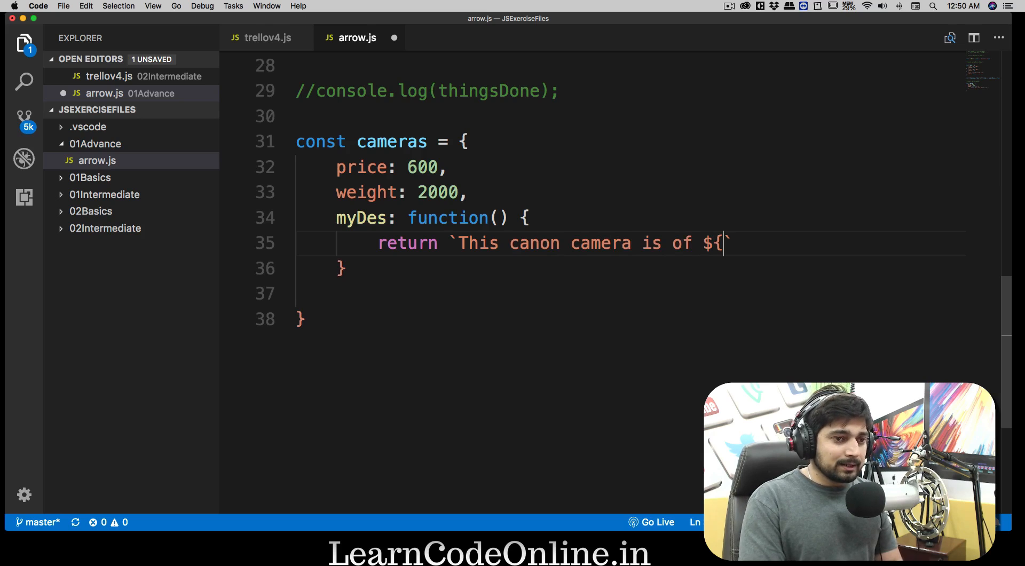
text(})
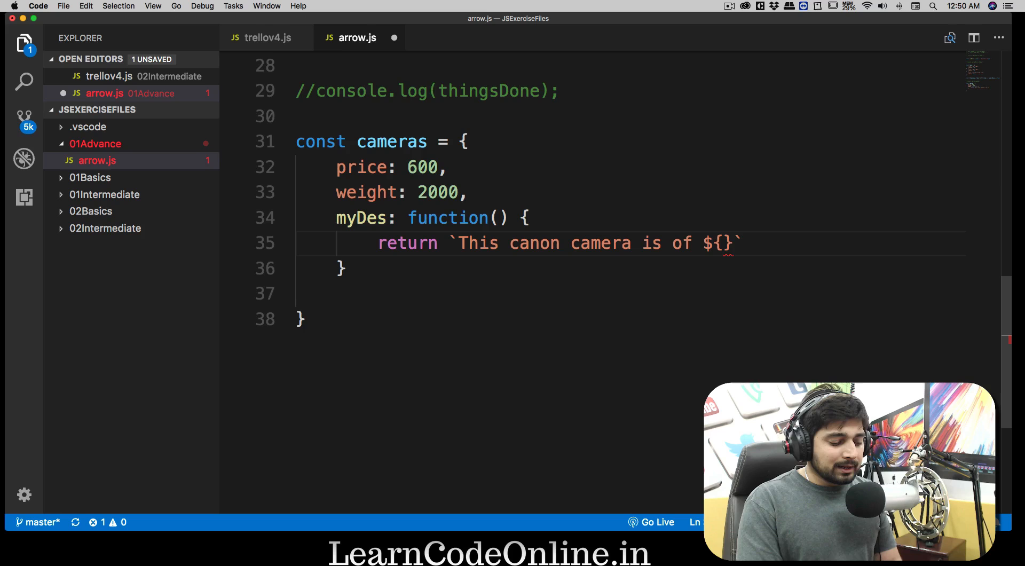
text($)
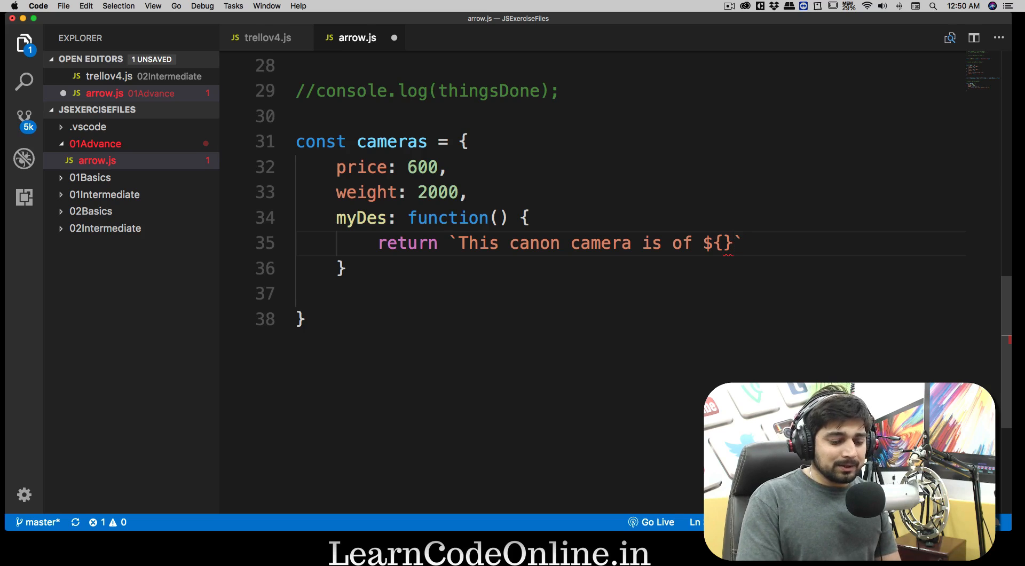
text($)
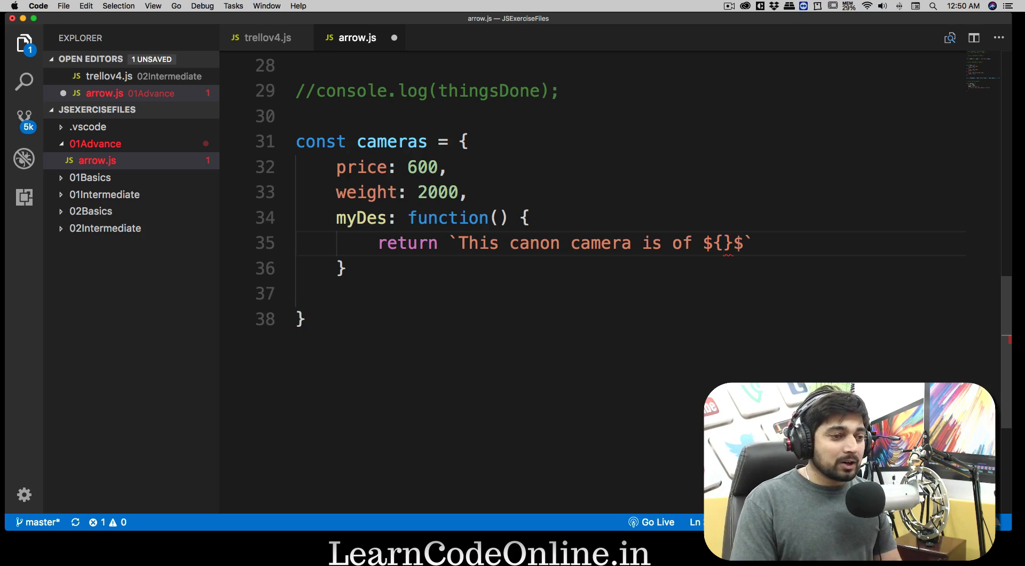
text(price)
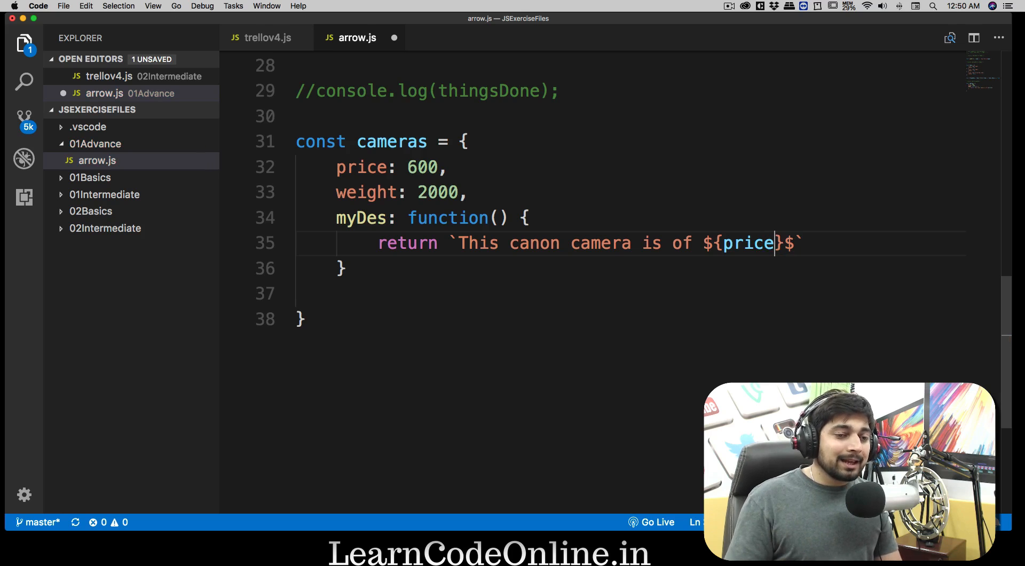
key(cmd+s)
text(node arrow.js)
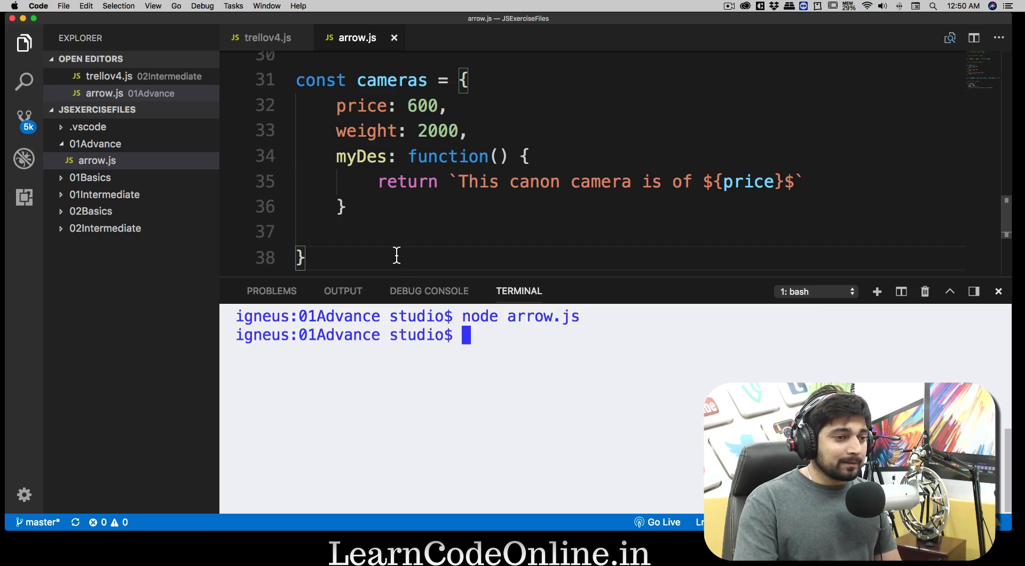
Add console.log(cameras.myDes()); below the cameras object.
scroll(down, 3)
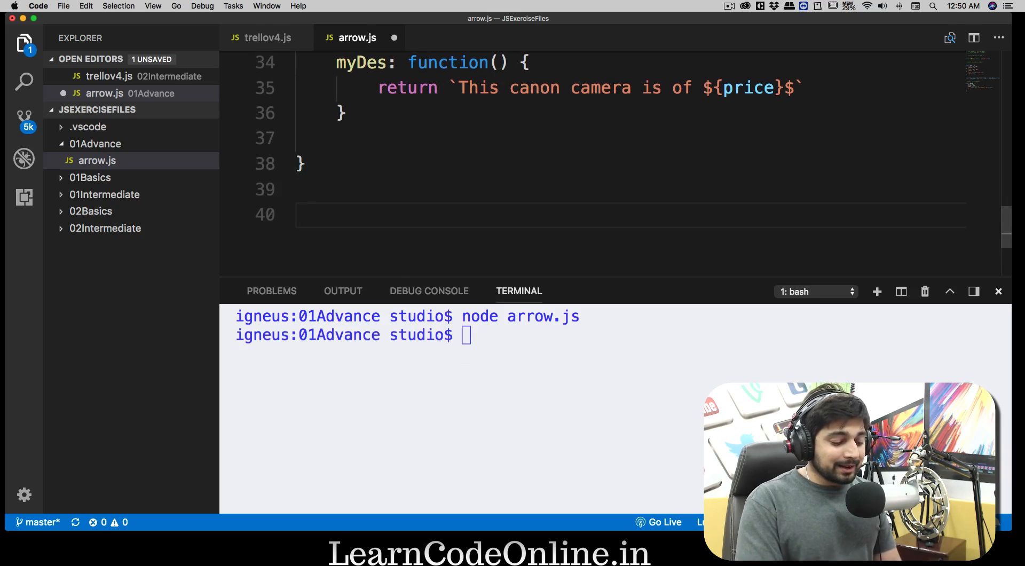
text(console.log();)
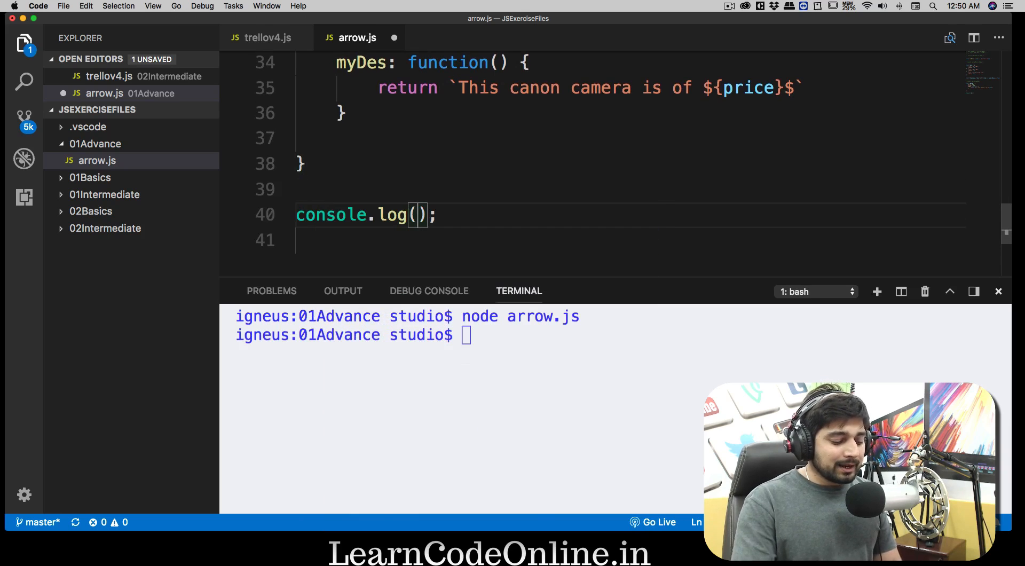
text(cameras)
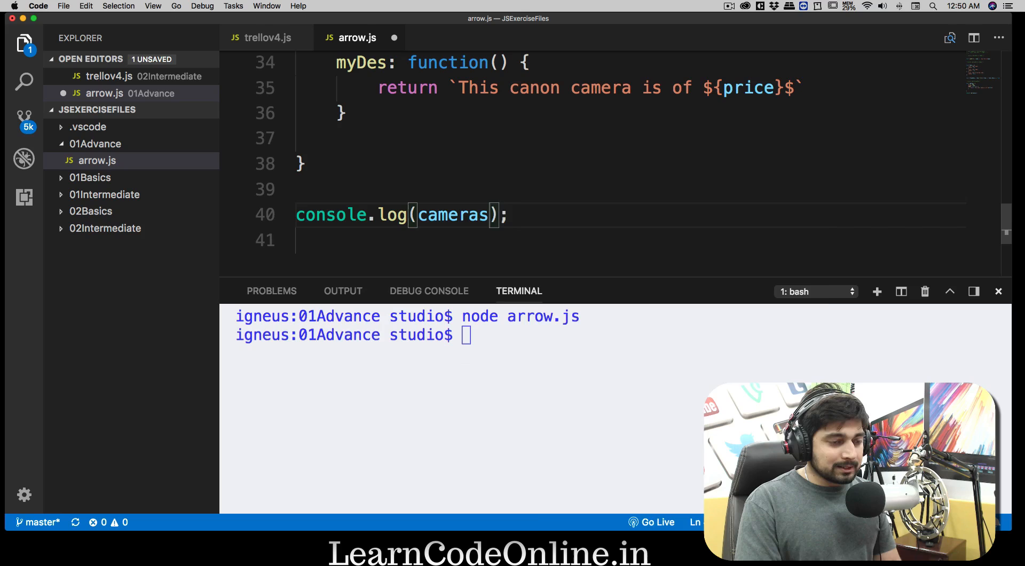
text(.myDes)
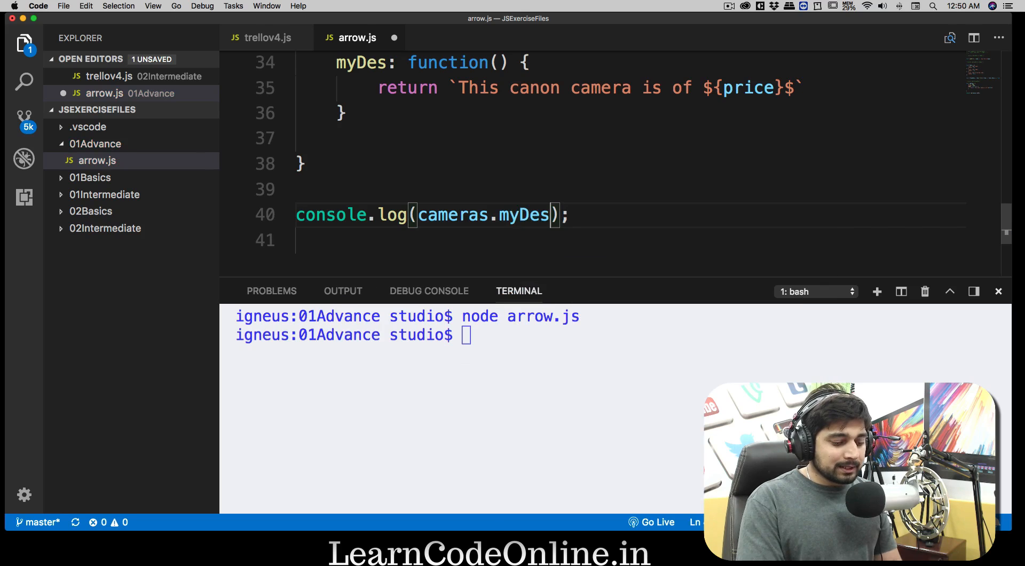
text(())
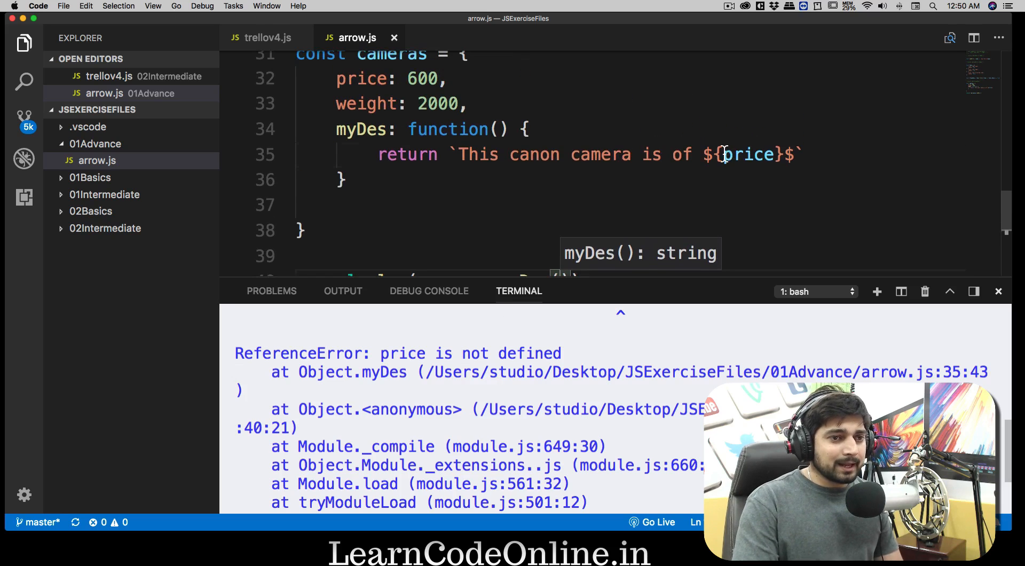
Use this.price in the template, run node arrow.js to print the 600 price, then hide the terminal.
text(this.)
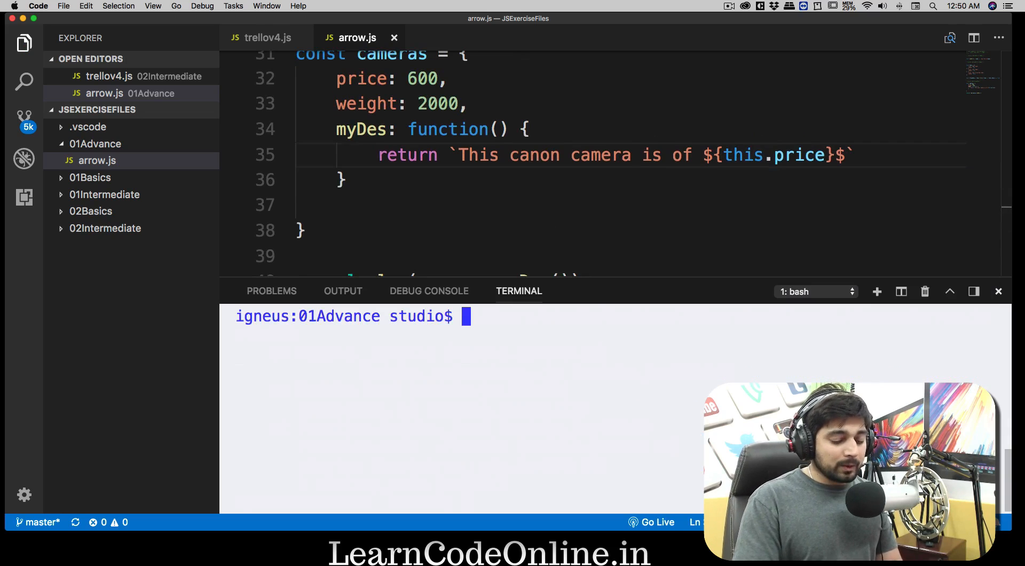
text(node arrow.js)
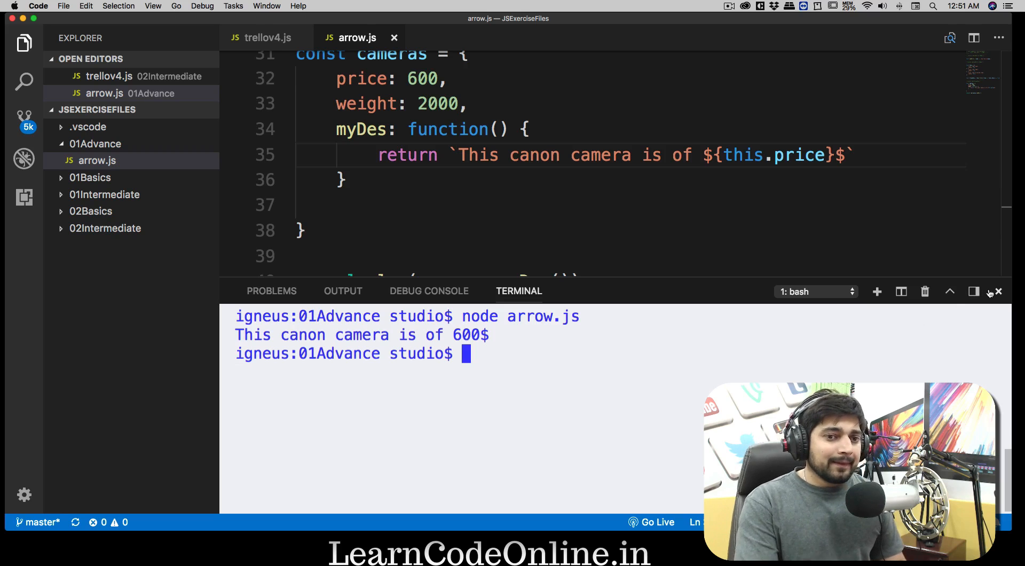
click(998, 292)
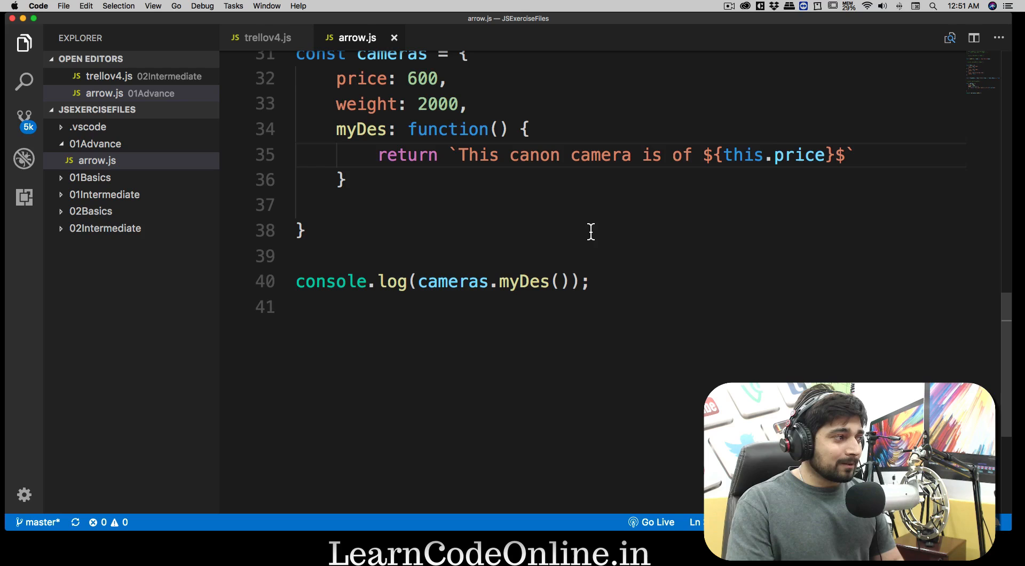
mouse_move(448, 129)
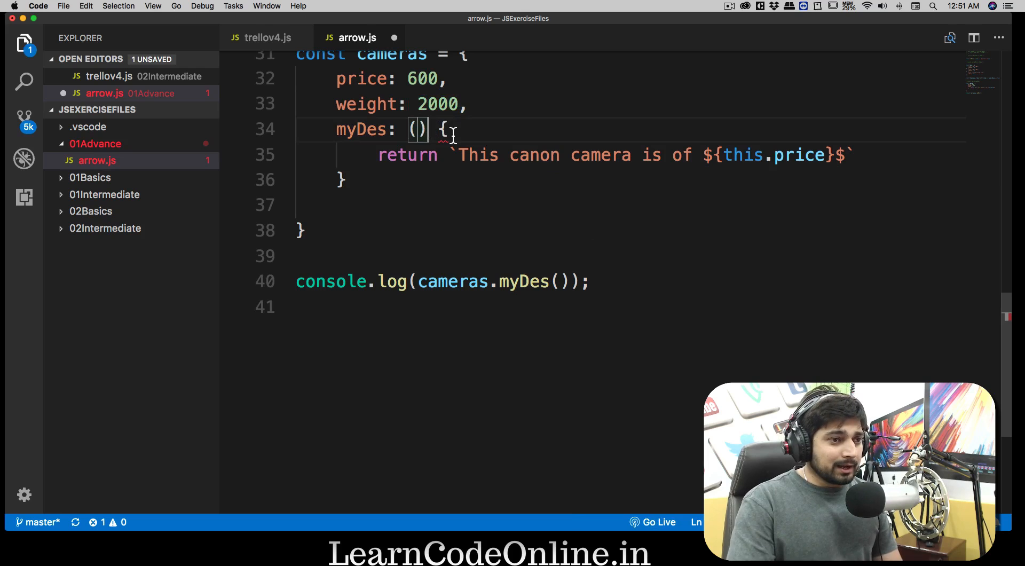
Replace function() with () => in the myDes property.
text(=>)
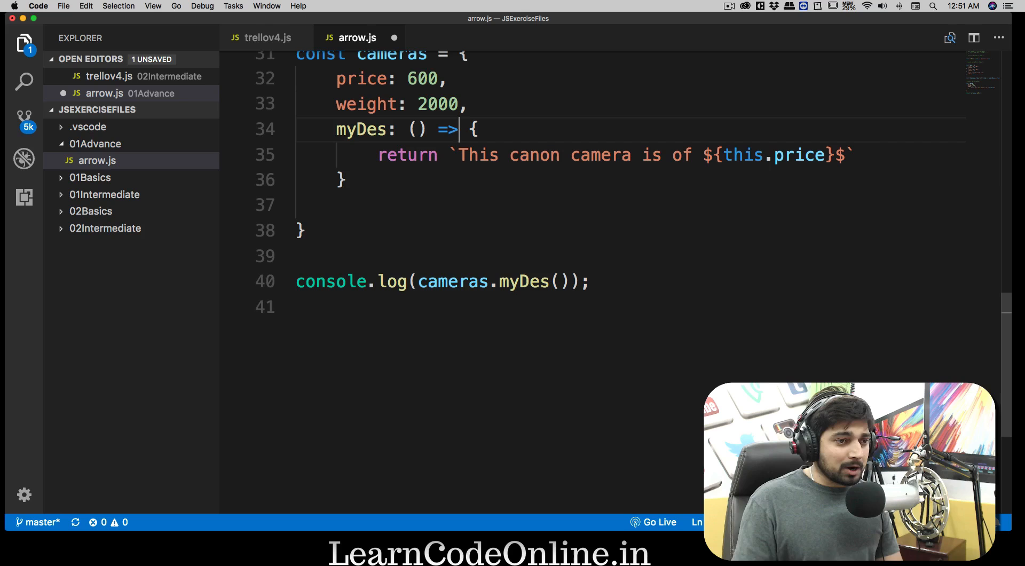
mouse_move(477, 129)
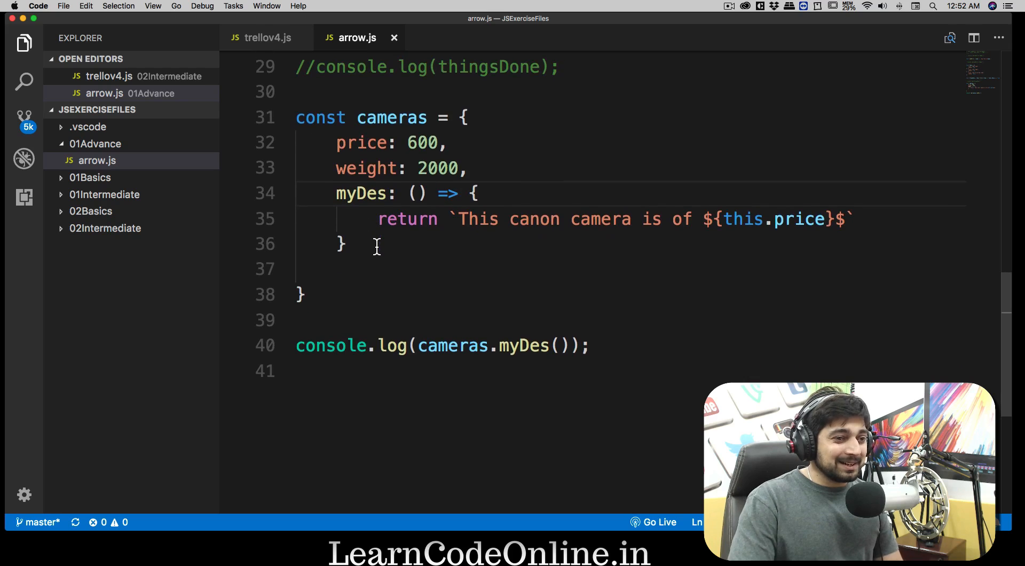
mouse_move(447, 272)
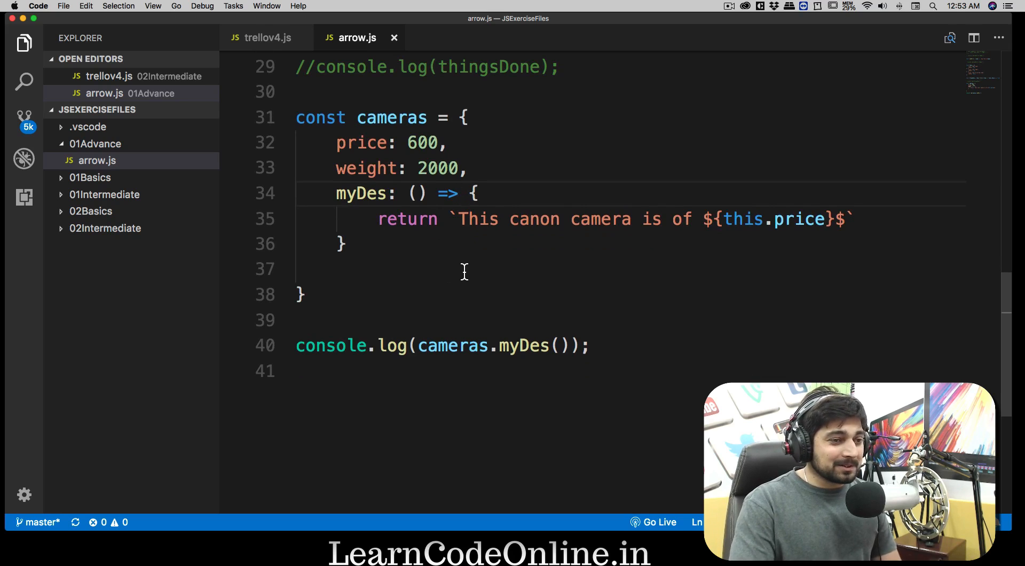
mouse_move(491, 269)
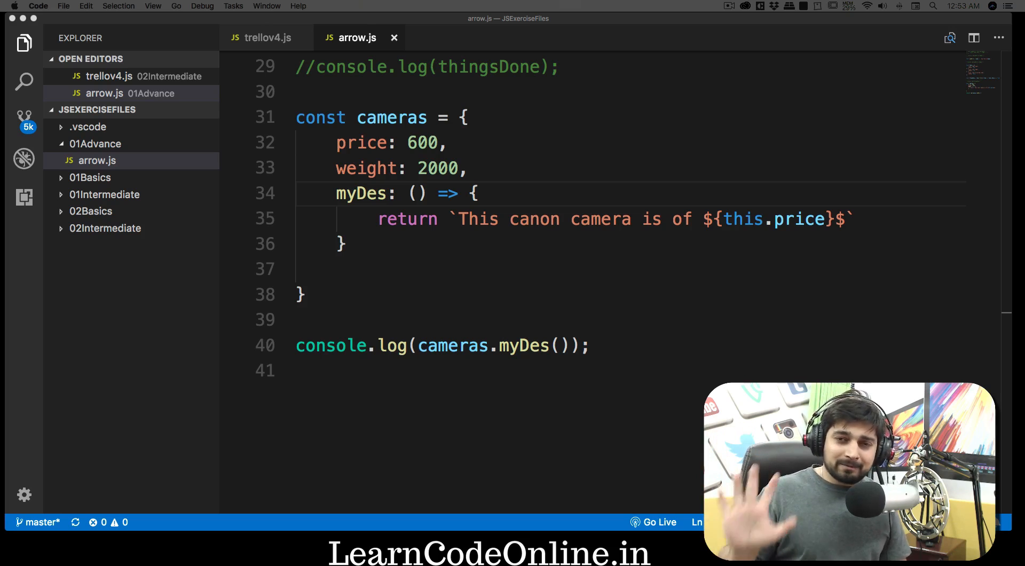
mouse_move(384, 413)
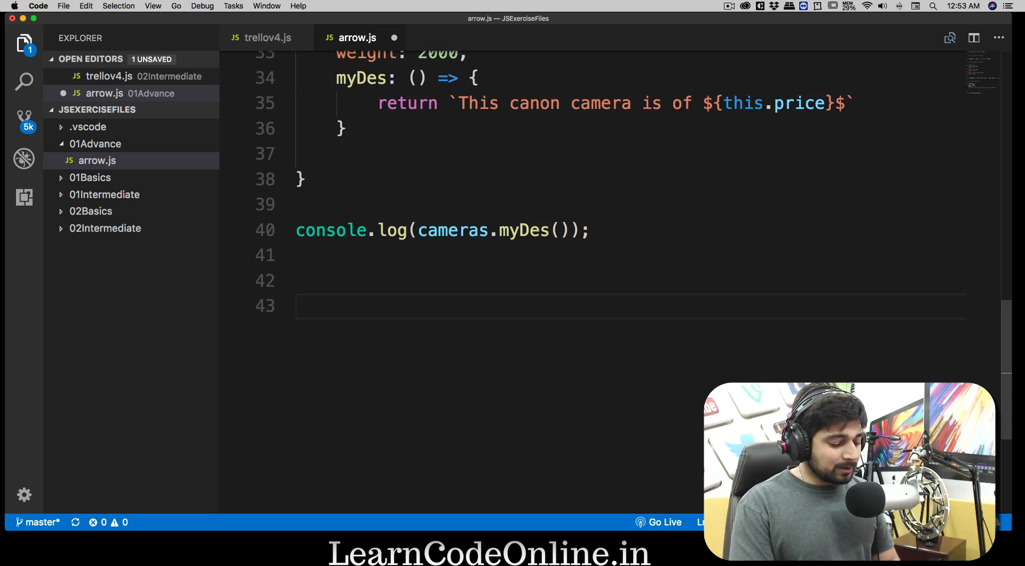
Write const func = () => {key: 'value'} on line 43.
text(const)
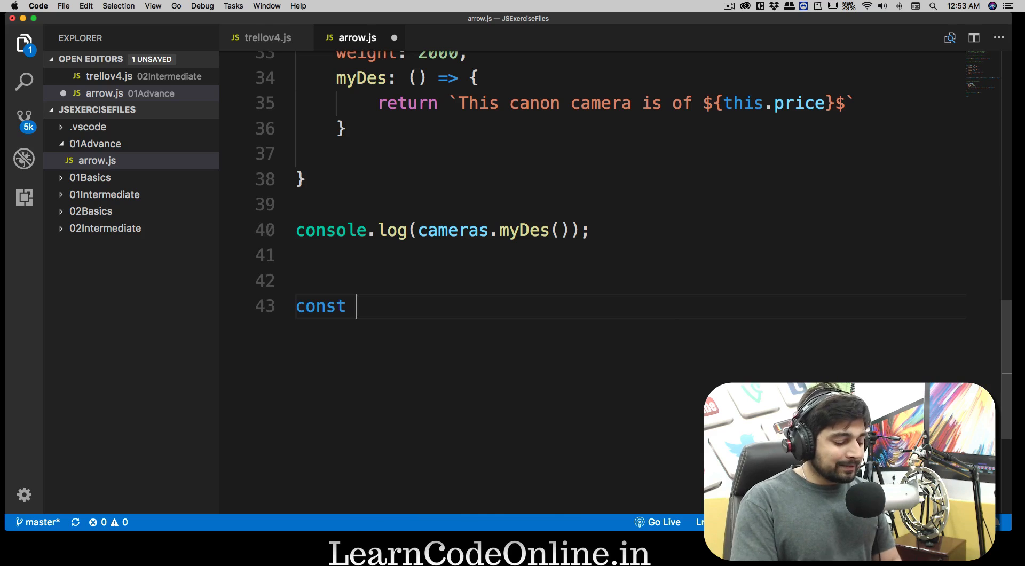
text(func = ()
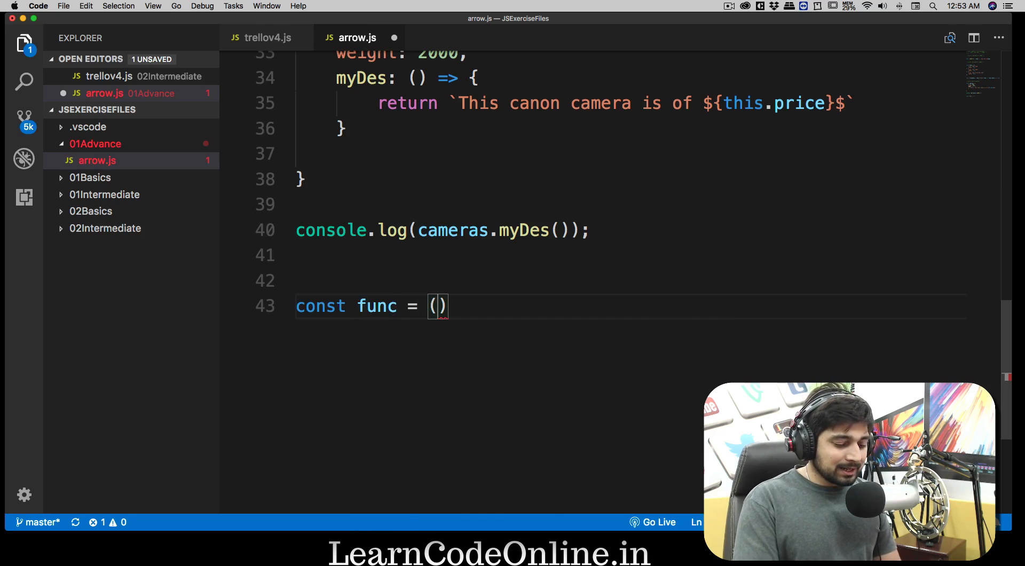
text(=>)
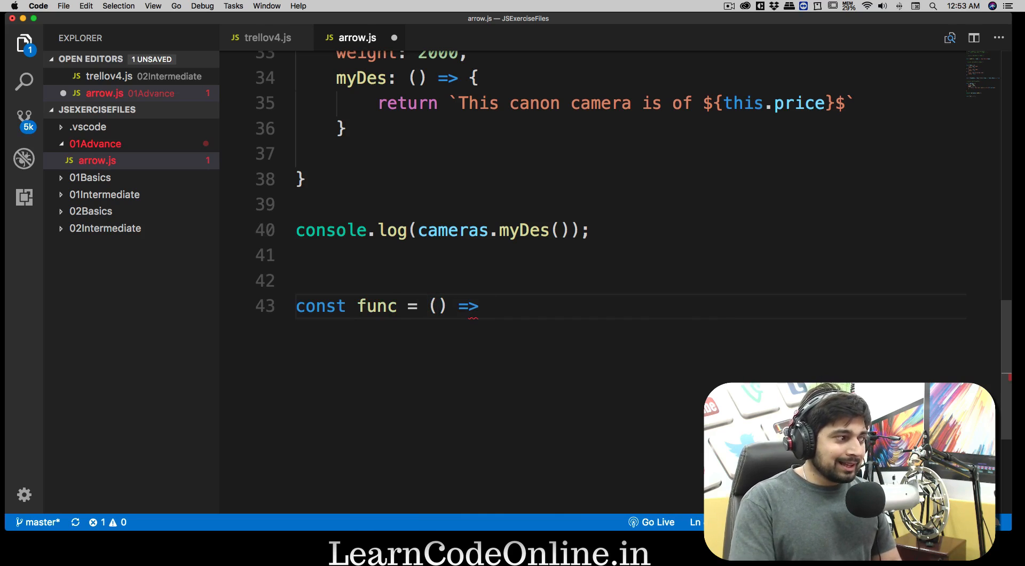
text({)
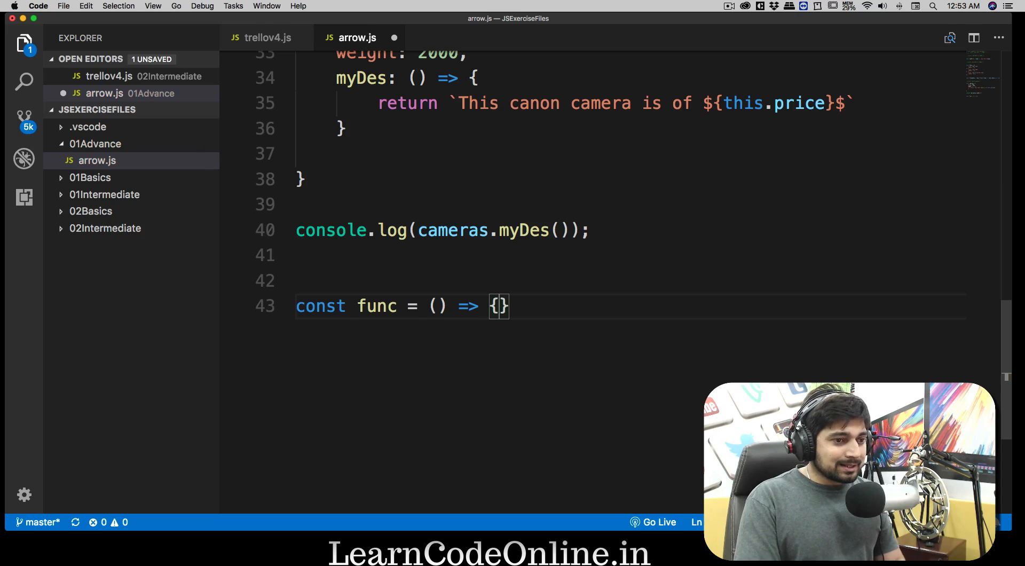
text(key:)
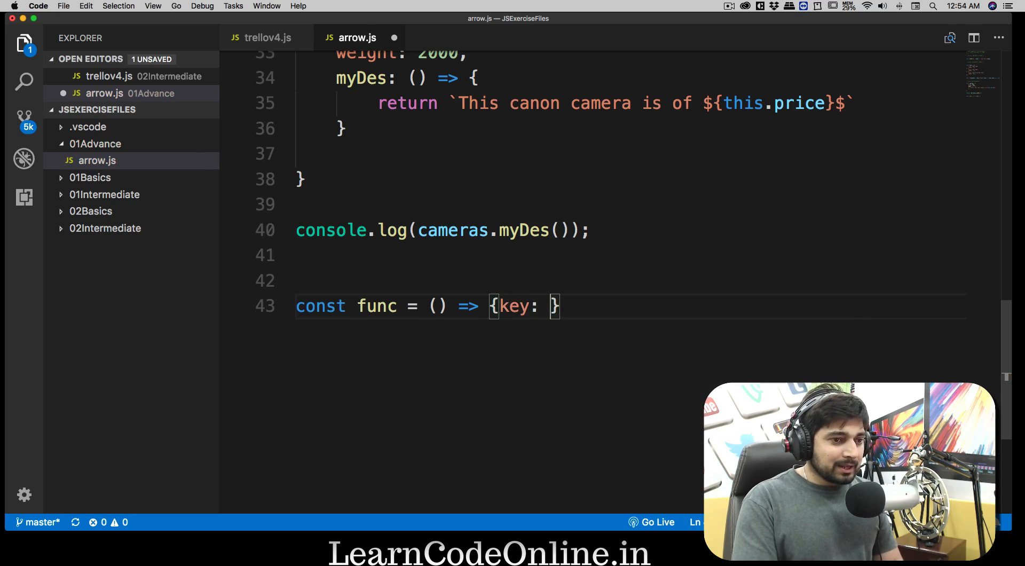
text(')
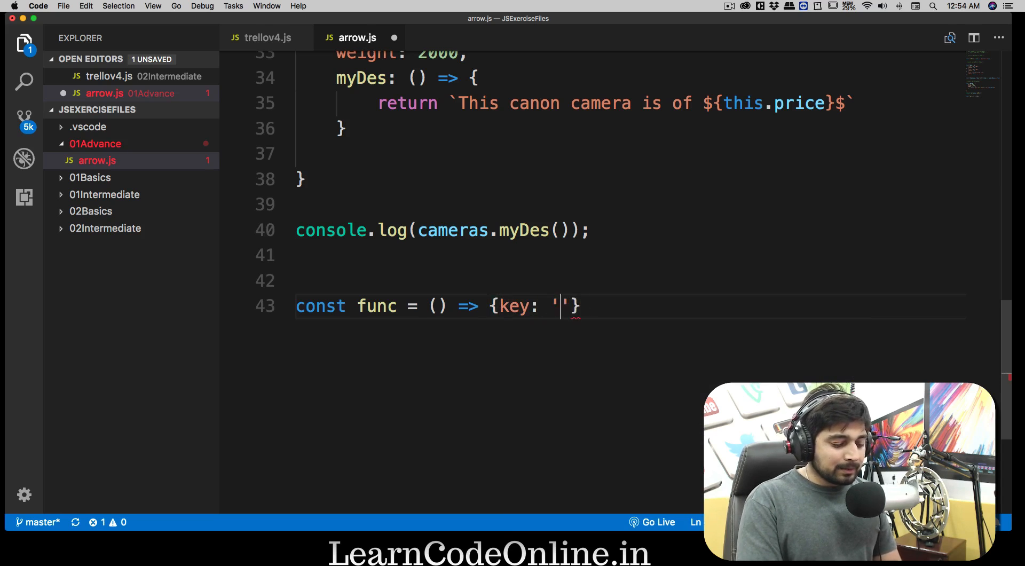
text(vau)
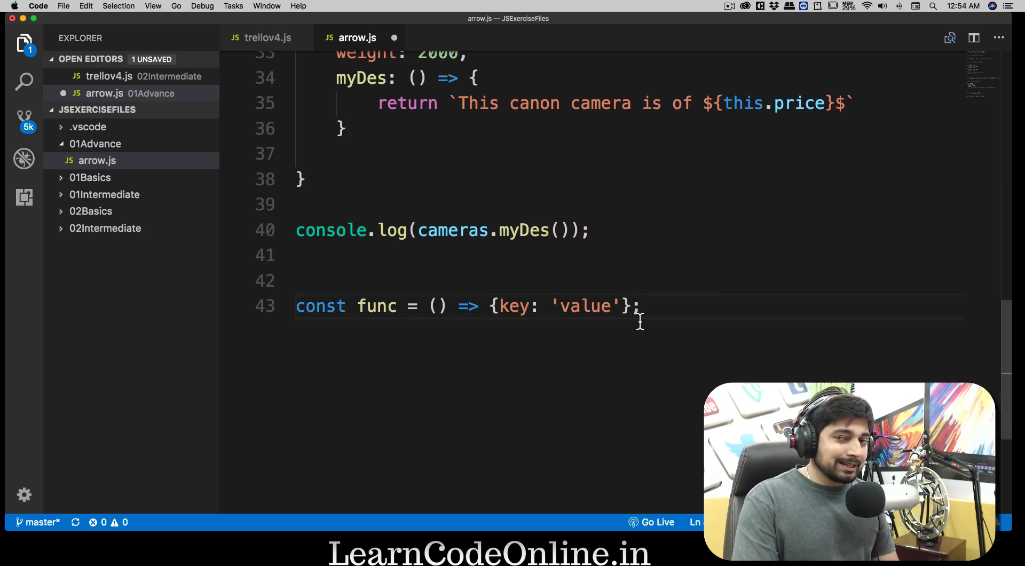
mouse_move(494, 305)
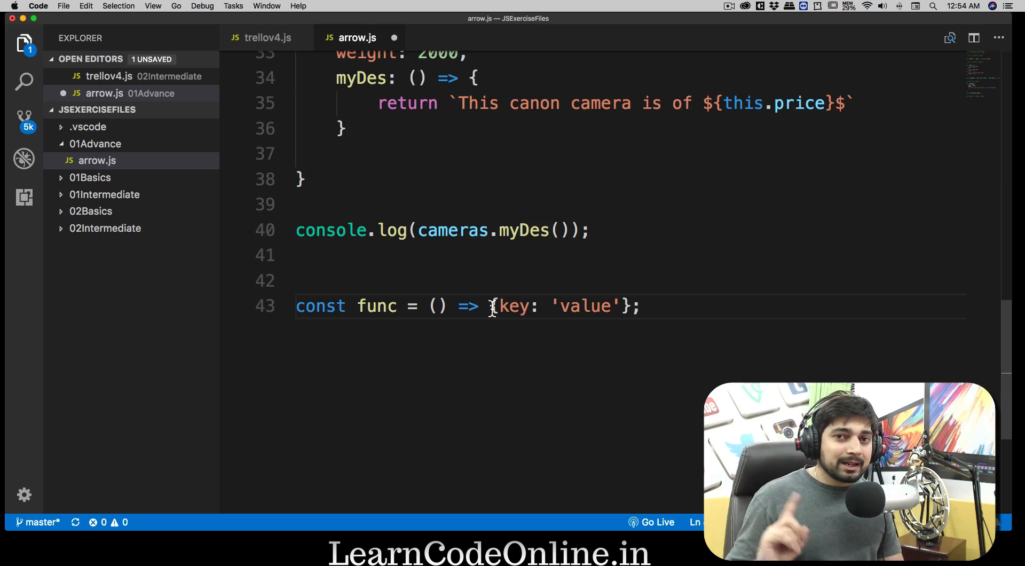
Wrap the object in parentheses as ({key: 'value'}); and comment the func line out.
text(()
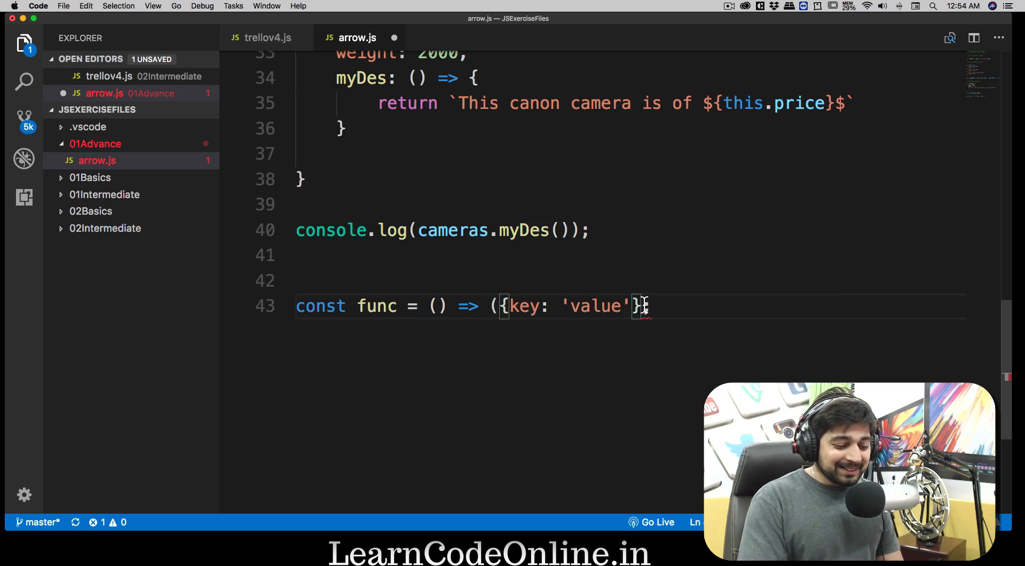
text();)
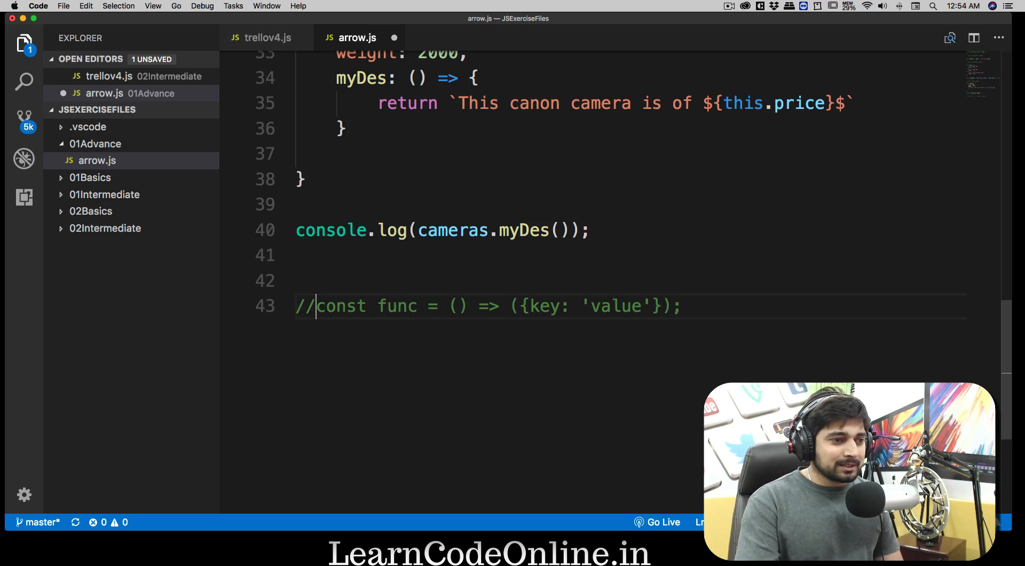
Add the comment //THis is only for Redux people above the func line.
text(//THis is only for Re)
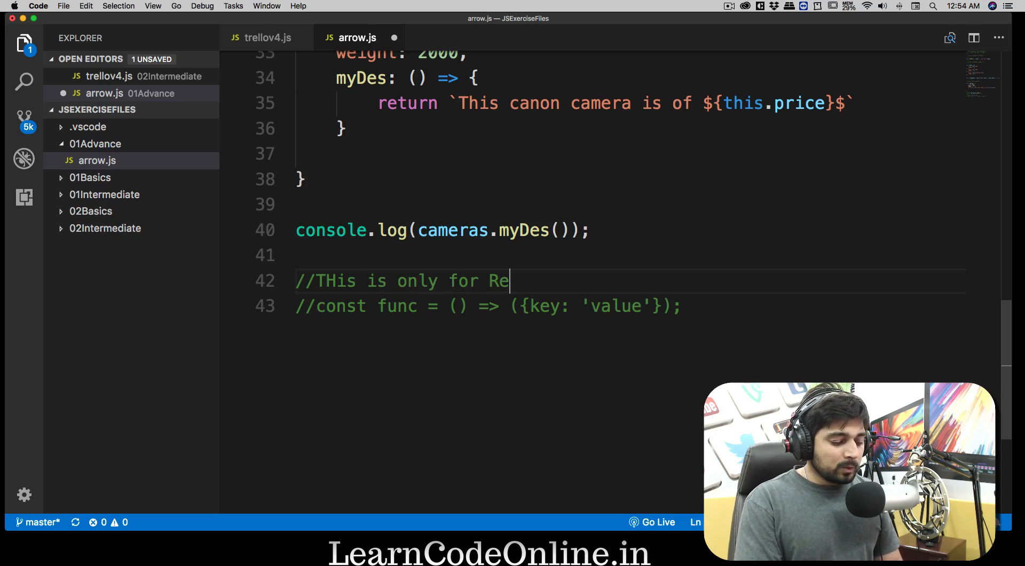
text(dux people)
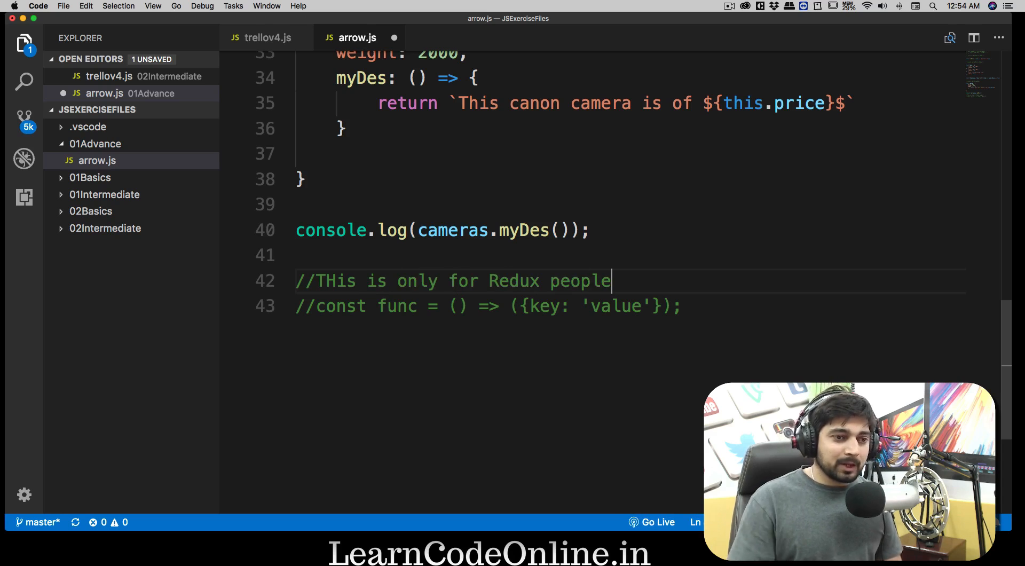